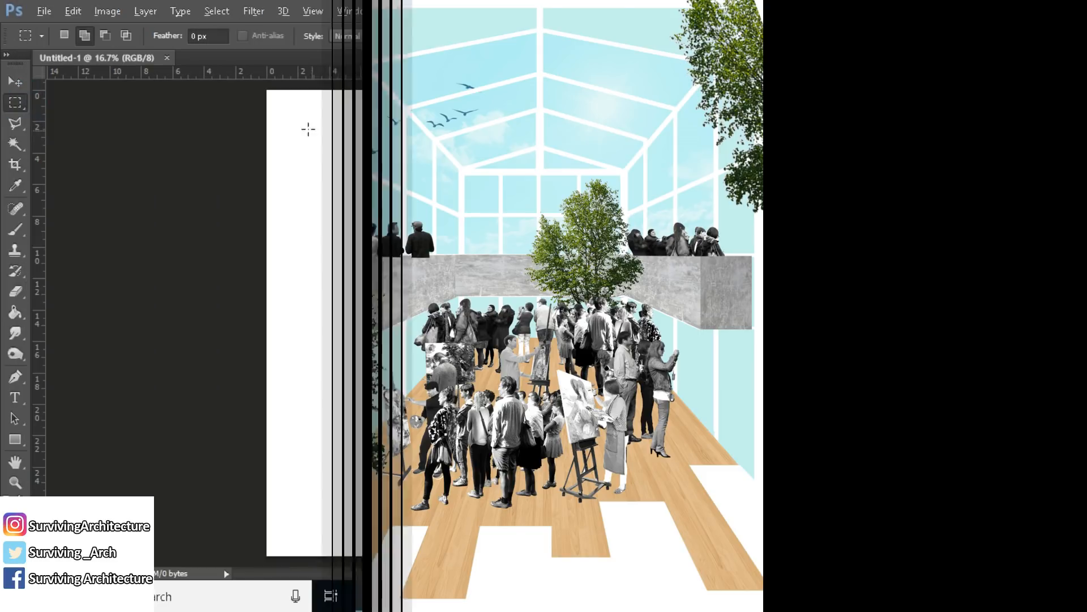
Add a pale blue Solid Color fill layer inside a white margin
{"action": "left_click", "coordinate": [918, 549]}
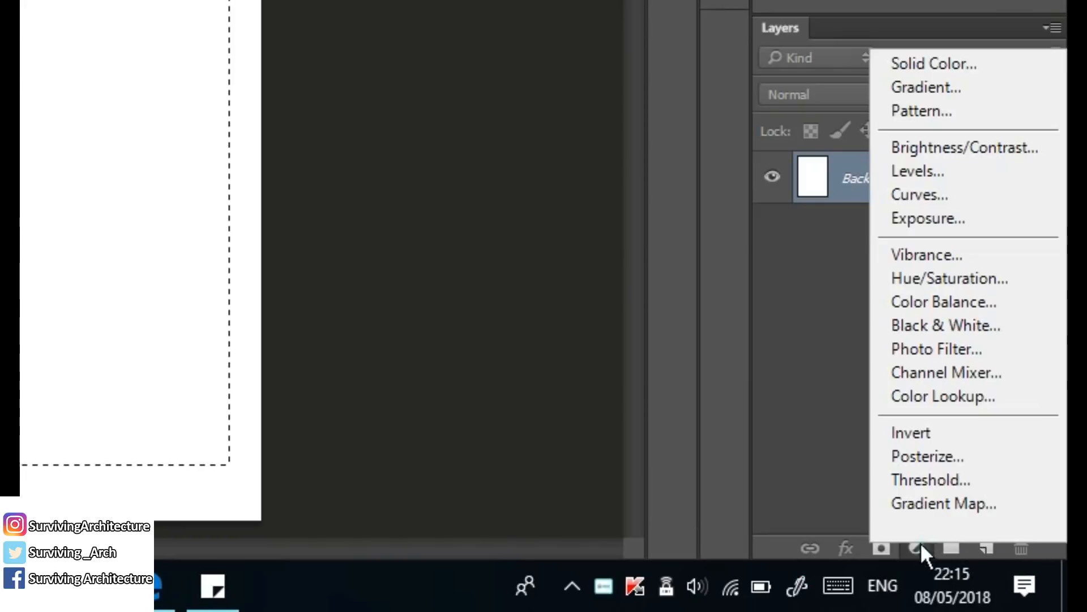
{"action": "left_click", "coordinate": [932, 63]}
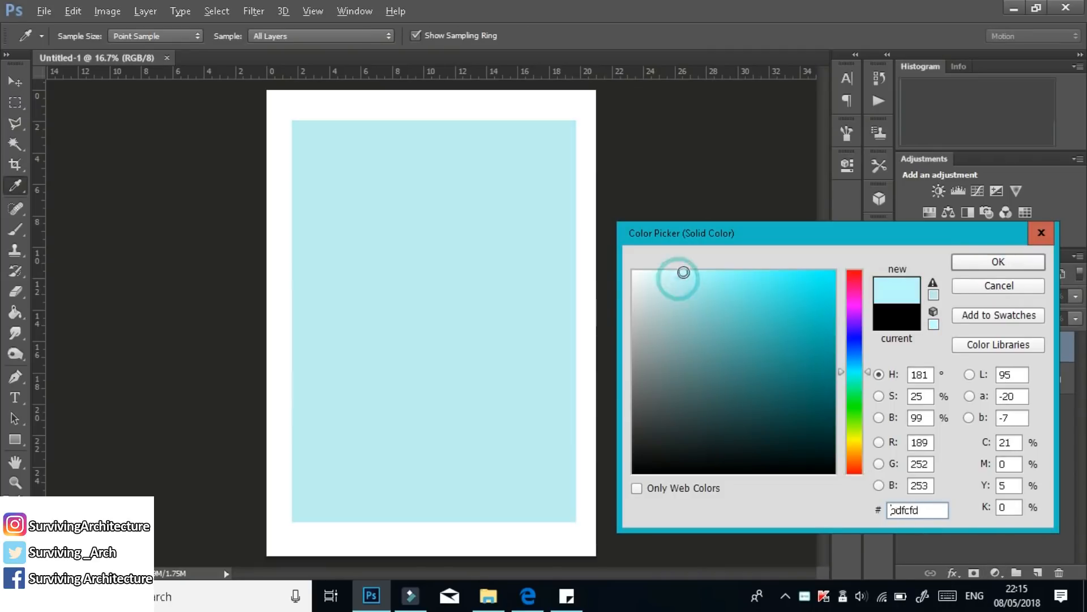
{"action": "left_click", "coordinate": [998, 261]}
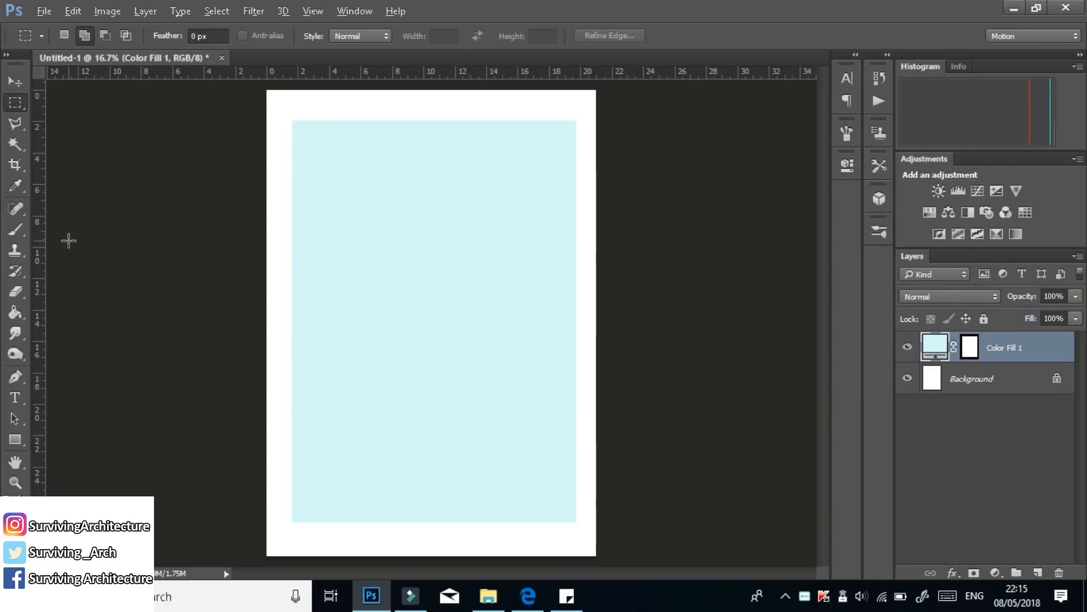
{"action": "left_click", "coordinate": [15, 81]}
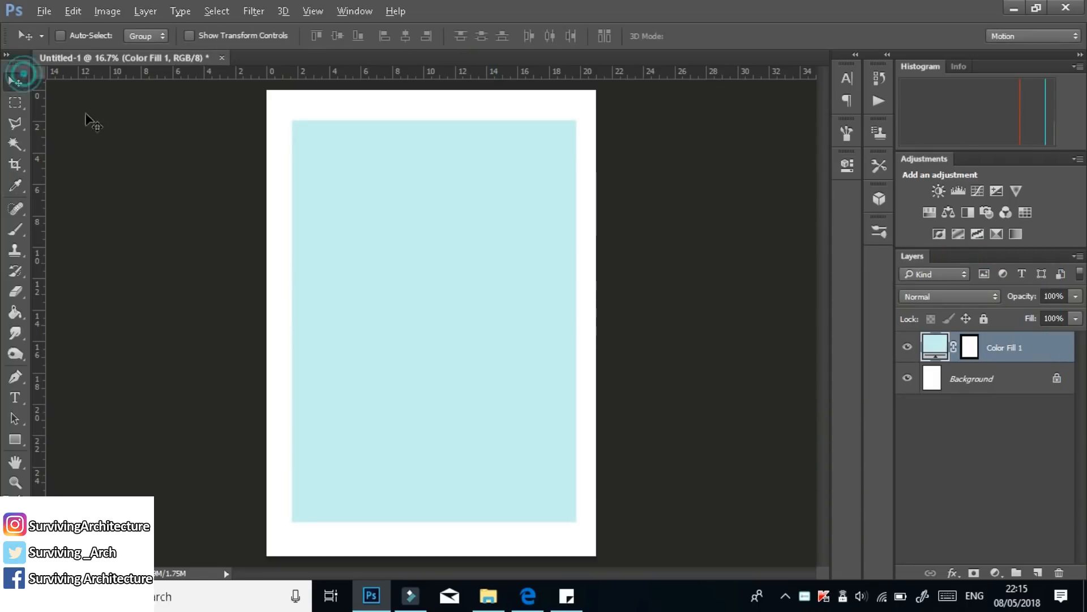
{"action": "left_click", "coordinate": [15, 165]}
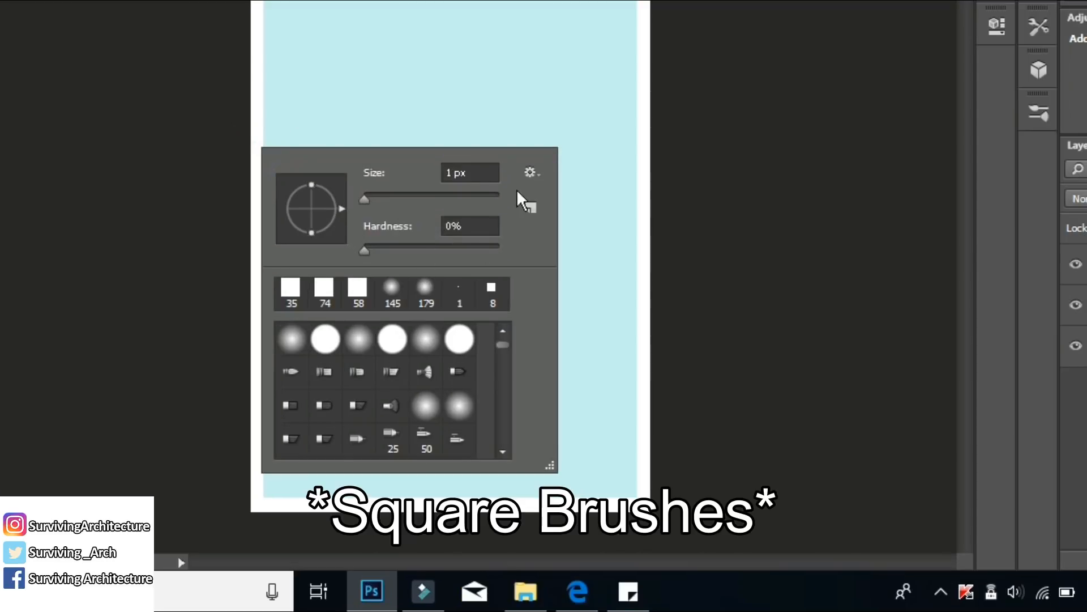
Choose a square brush tip for painting the white frame lines
{"action": "left_click", "coordinate": [530, 173]}
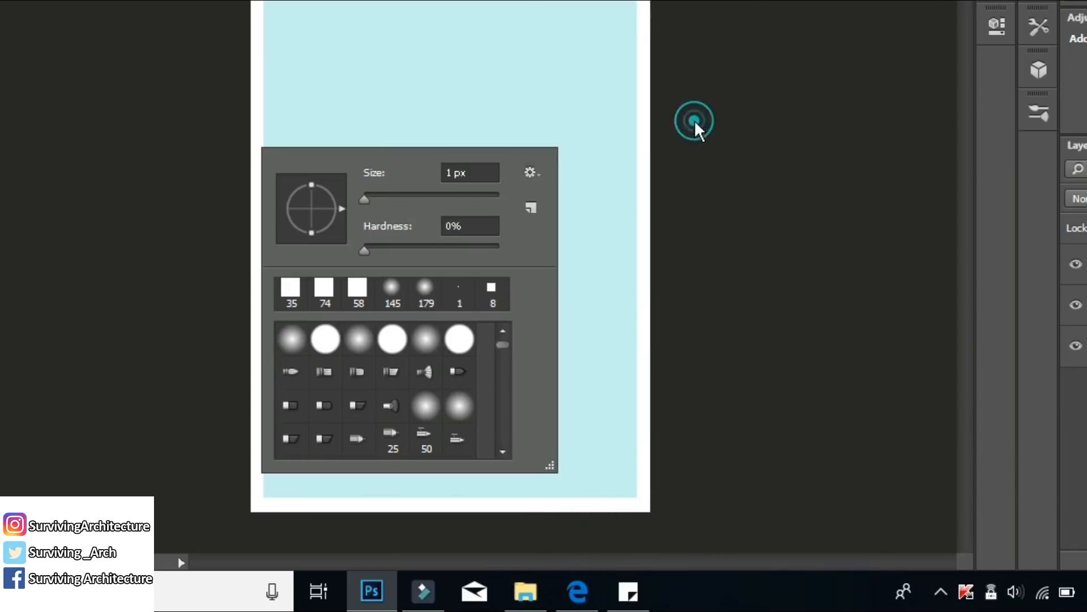
{"action": "scroll", "scroll_direction": "down", "scroll_amount": 3}
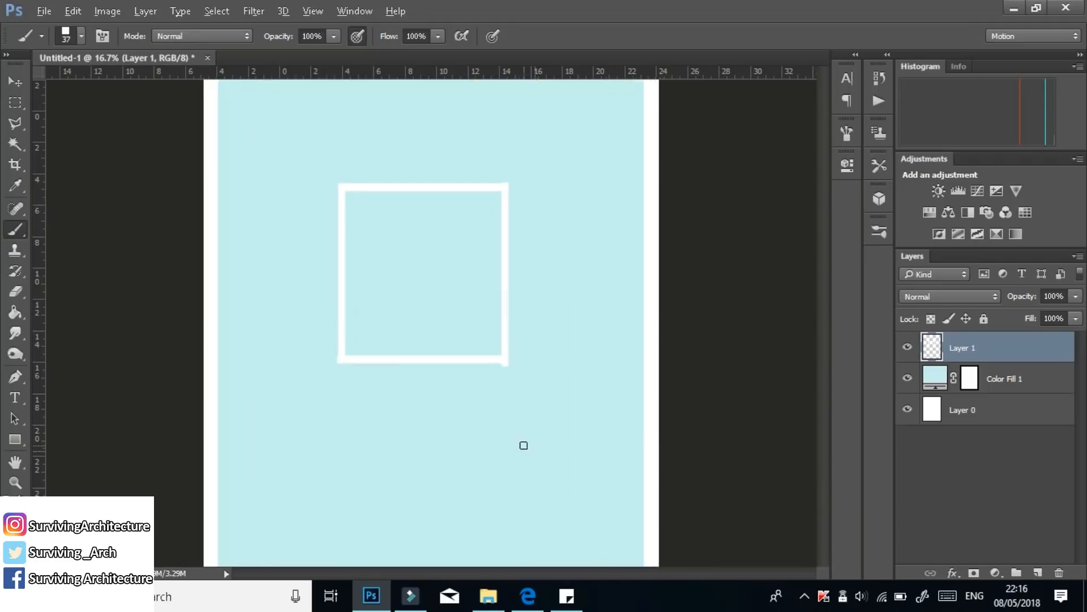
{"action": "left_click", "coordinate": [12, 81]}
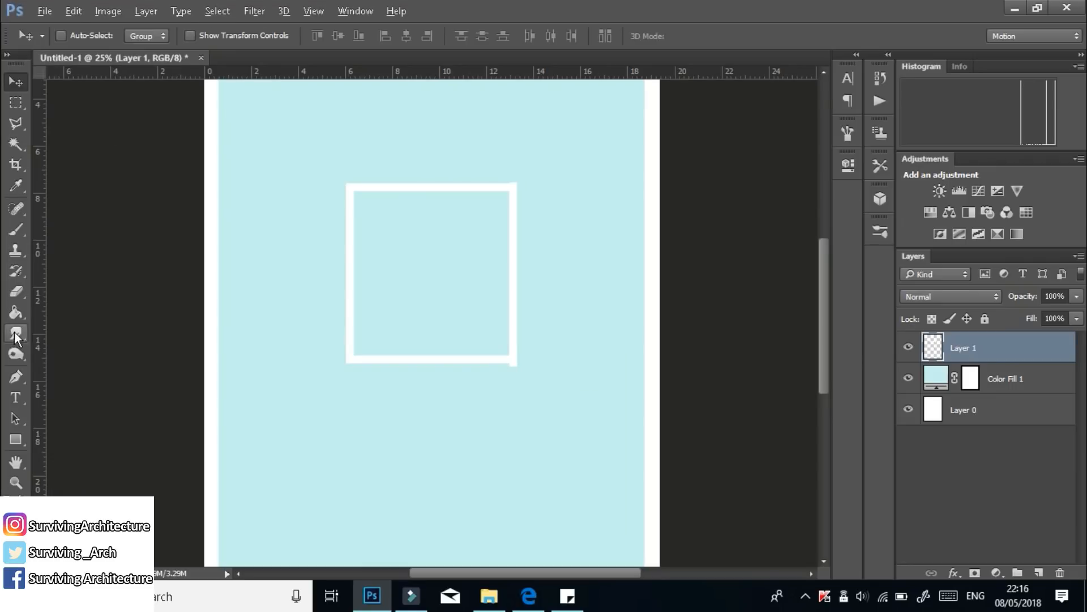
{"action": "left_click", "coordinate": [15, 290]}
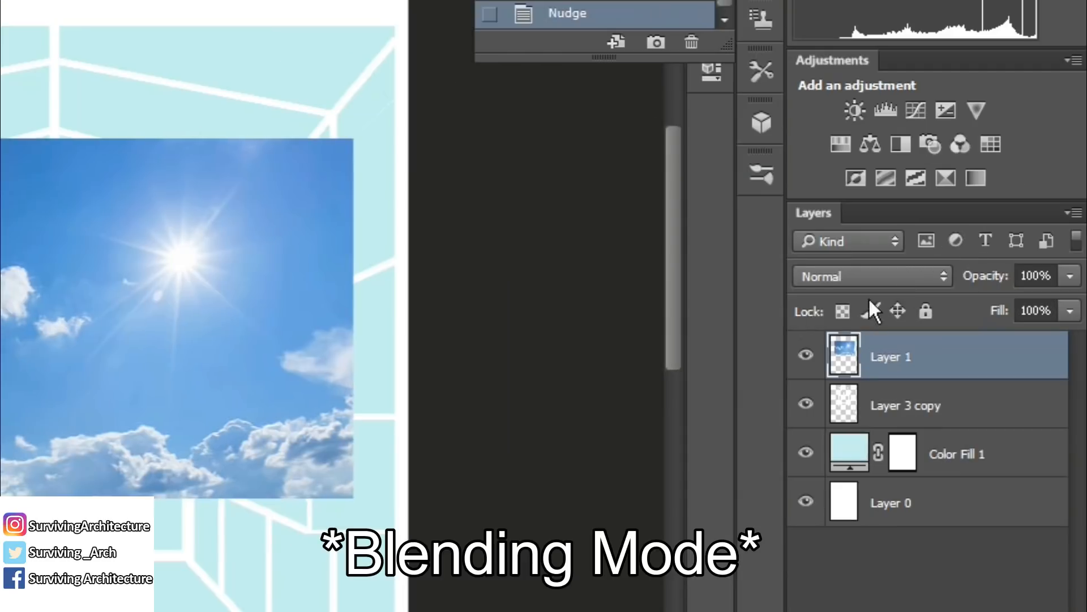
Try Color Burn, then Overlay blending on the sky photo layer
{"action": "left_click", "coordinate": [871, 276]}
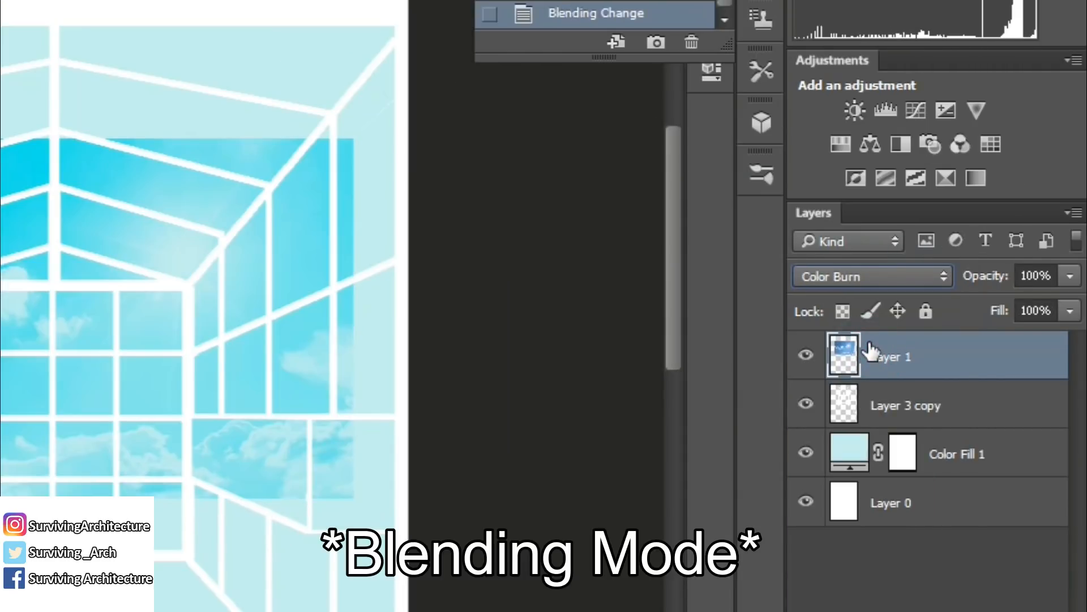
{"action": "left_click", "coordinate": [871, 275]}
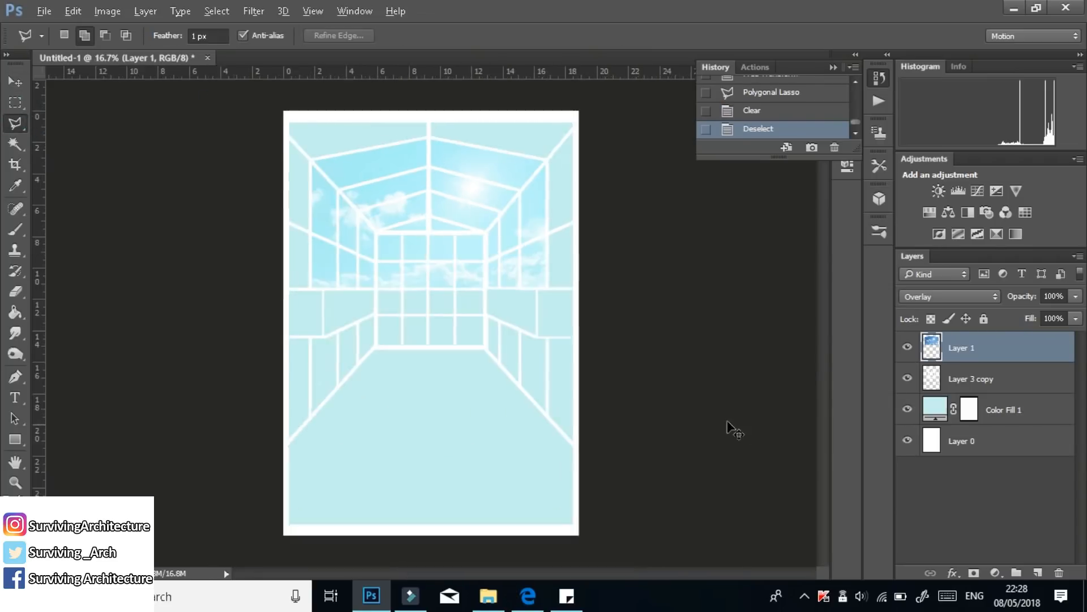
{"action": "left_click", "coordinate": [527, 595]}
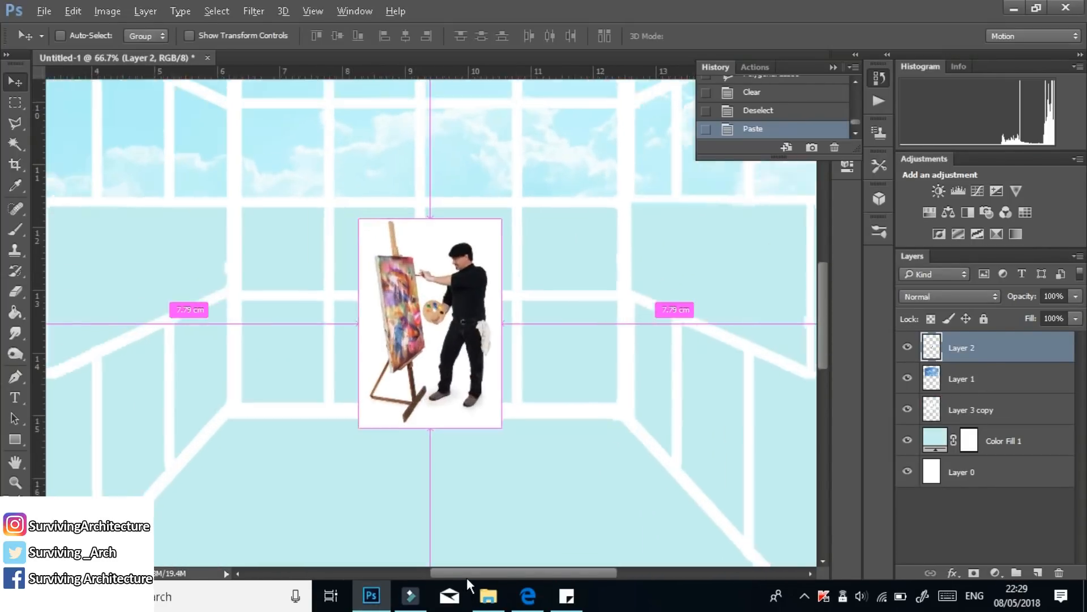
Place the pasted crowd, painter-at-easel and balcony figure cut-outs with the Move tool
{"action": "left_click", "coordinate": [527, 595]}
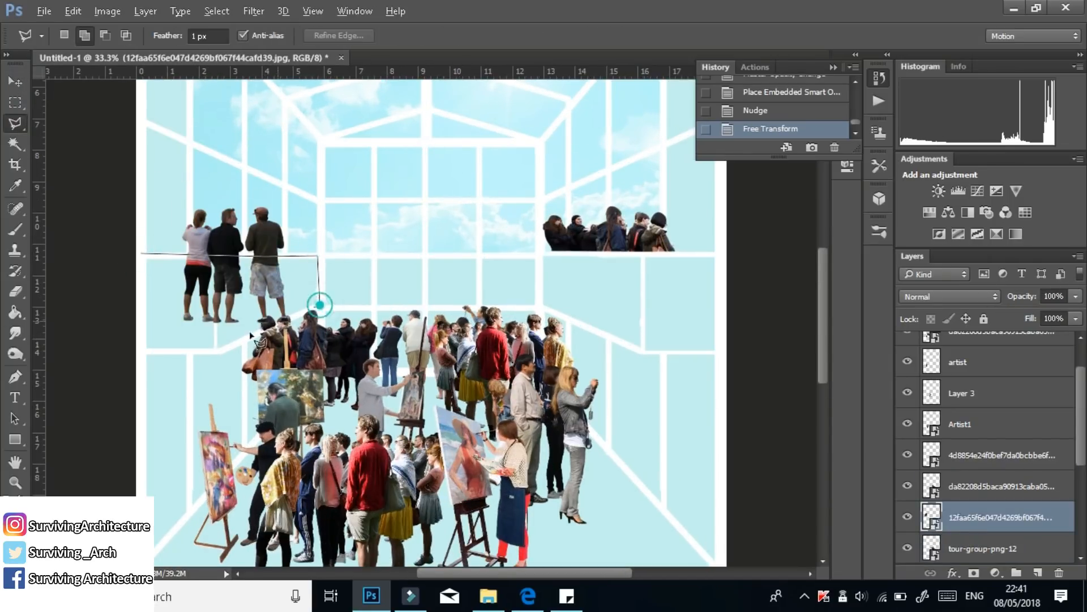
{"action": "left_click", "coordinate": [13, 81]}
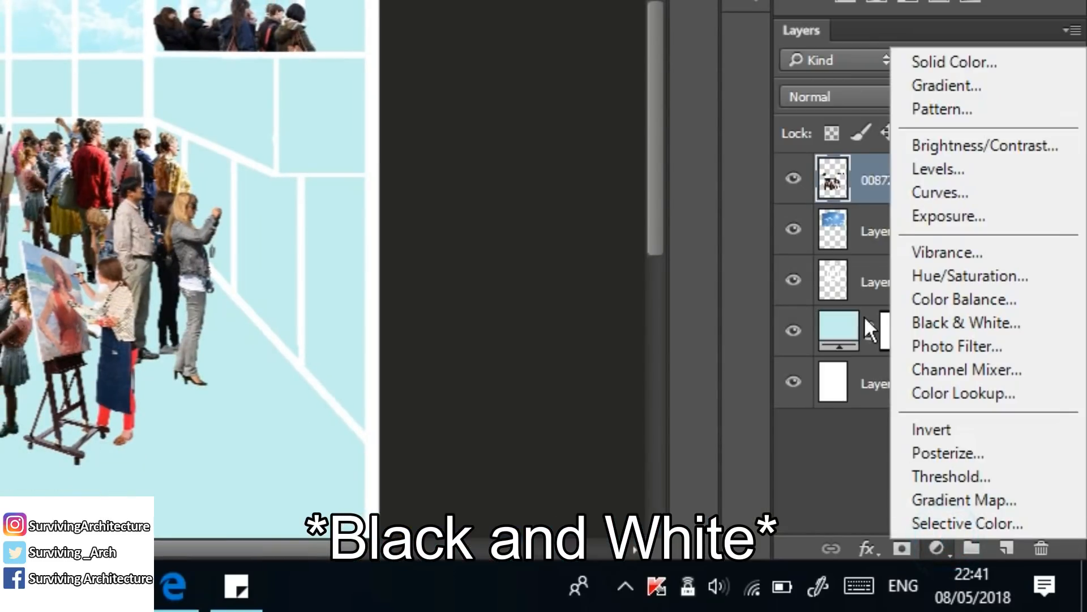
Add a Black & White adjustment clipped to the people layer
{"action": "left_click", "coordinate": [966, 321]}
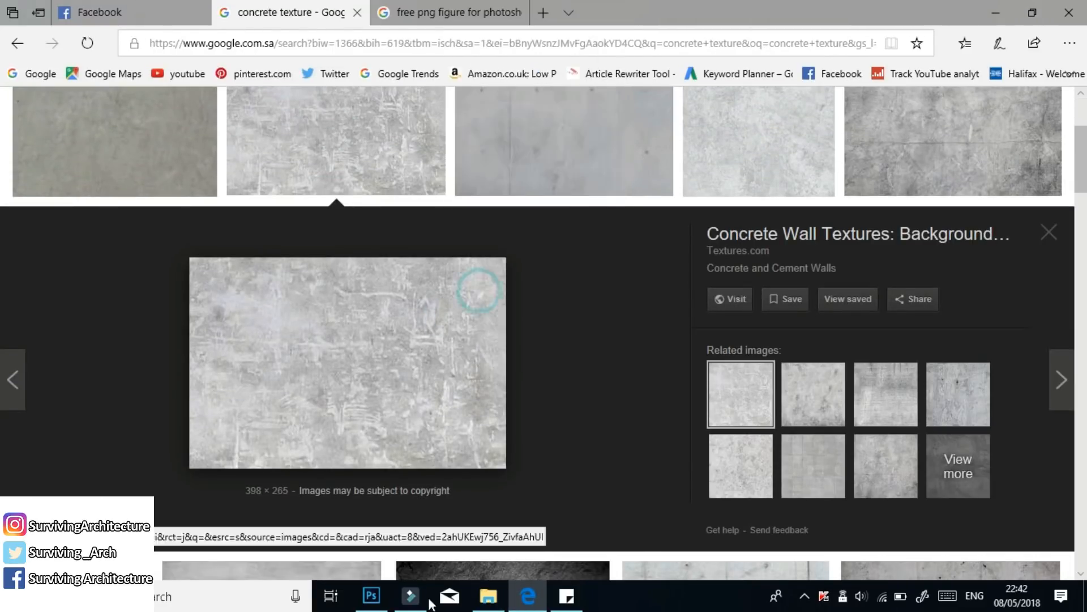
Open a large preview of a concrete wall texture from Google Images
{"action": "left_click", "coordinate": [372, 595]}
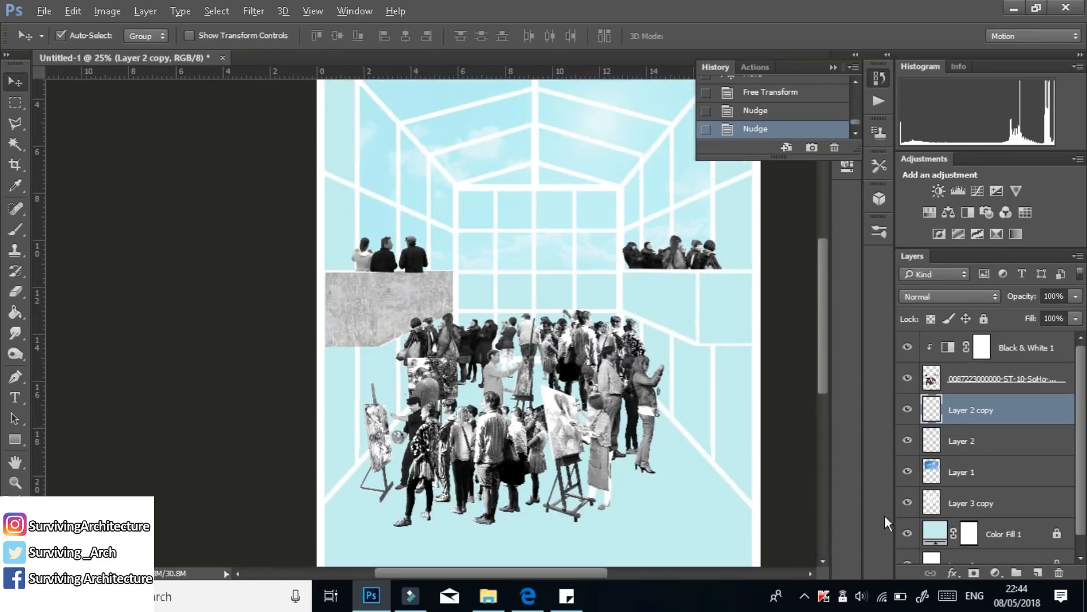
Move the concrete copy to the right balcony, then copy and paste a section of the block
{"action": "left_click_drag", "start_coordinate": [388, 309], "coordinate": [569, 308]}
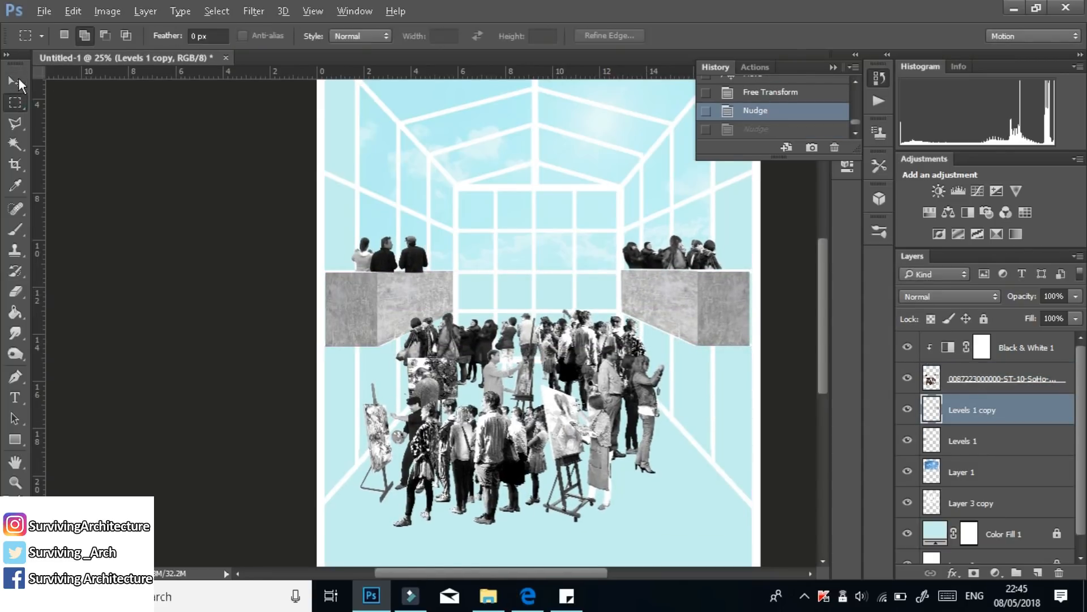
{"action": "left_click_drag", "start_coordinate": [312, 231], "coordinate": [447, 294]}
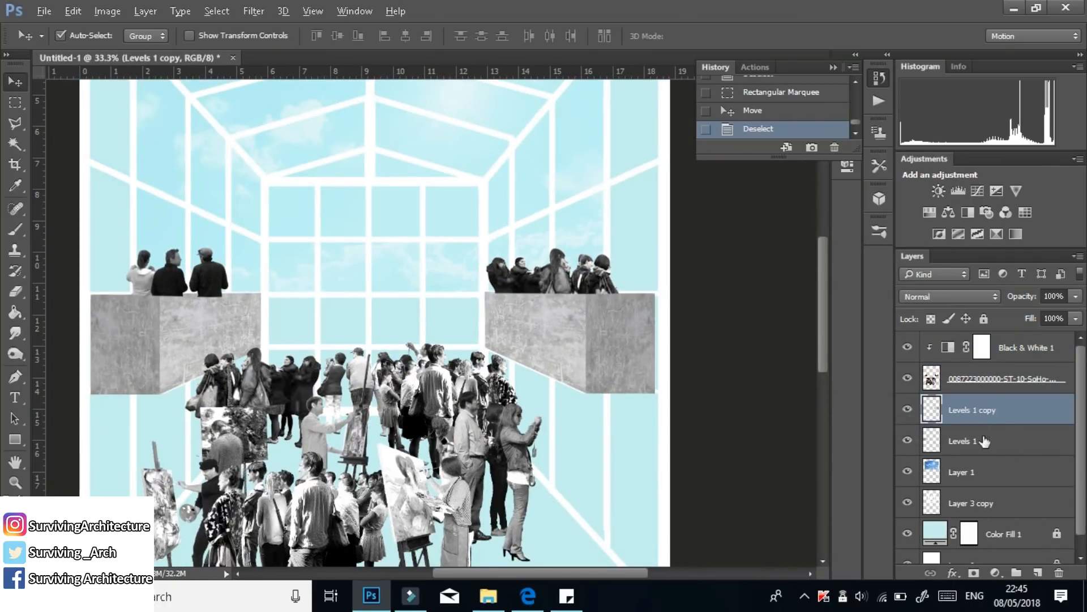
{"action": "key", "text": "ctrl+v"}
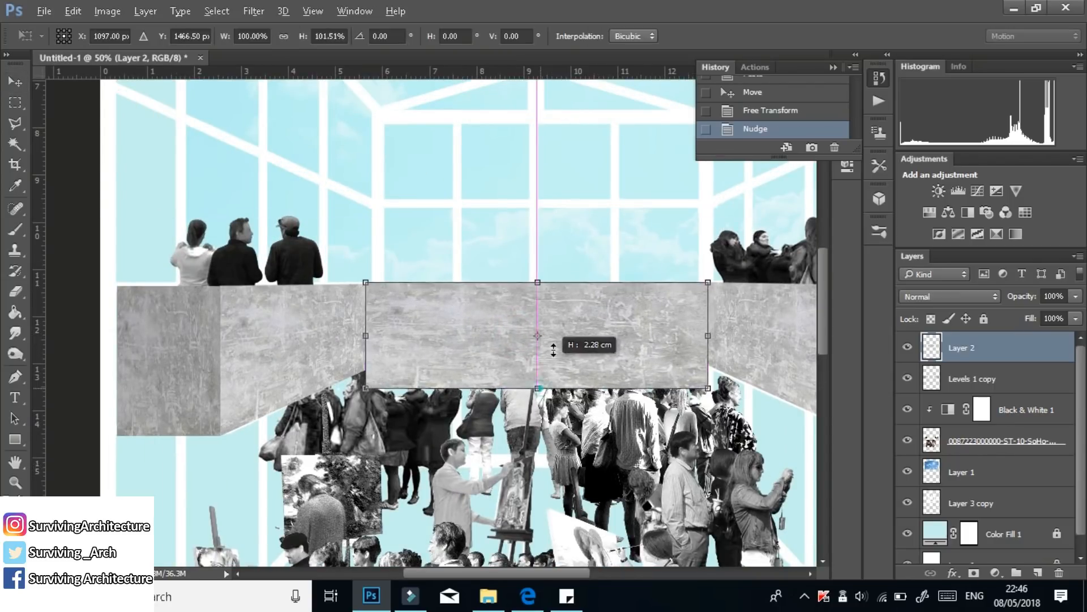
Stretch the middle concrete piece taller to bridge the two balconies
{"action": "left_click_drag", "start_coordinate": [537, 389], "coordinate": [537, 366]}
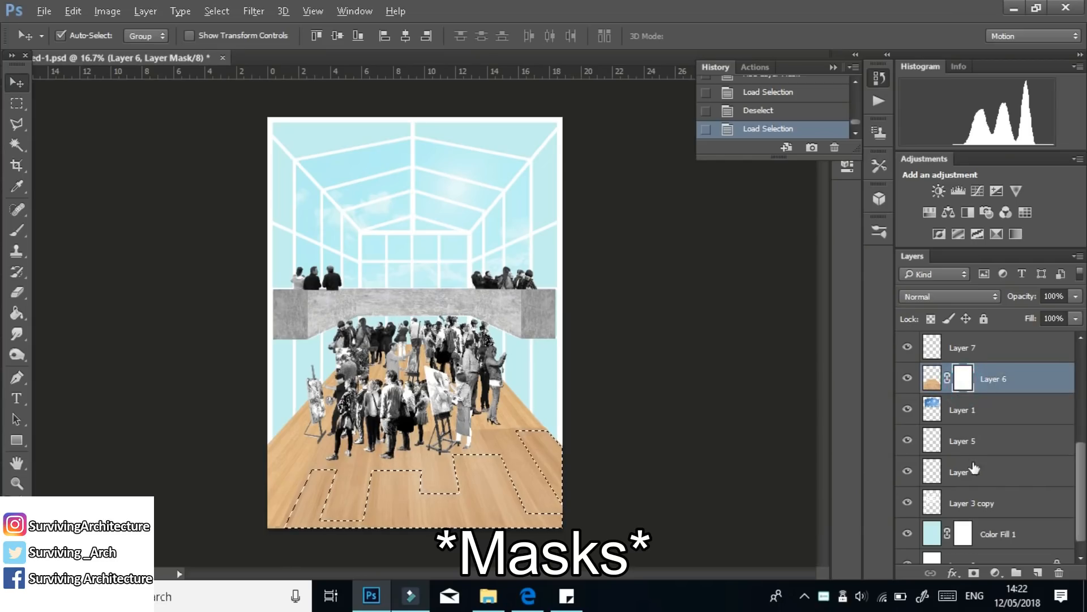
Paint the wood floor mask into jagged plank strips and select the blue Color Fill layer
{"action": "left_click", "coordinate": [16, 230]}
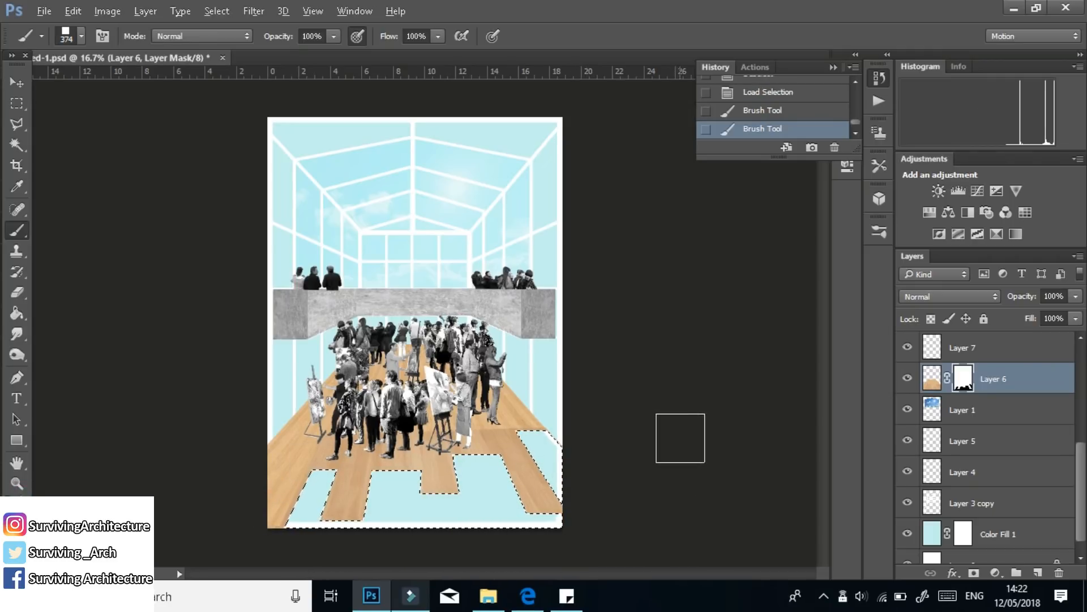
{"action": "left_click", "coordinate": [17, 82]}
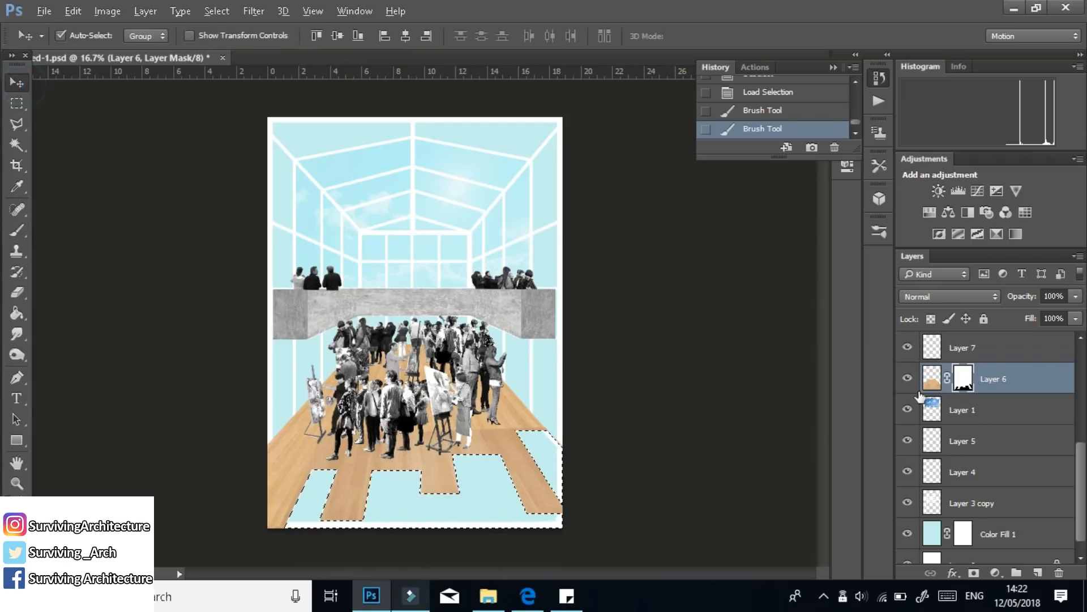
{"action": "left_click", "coordinate": [997, 534]}
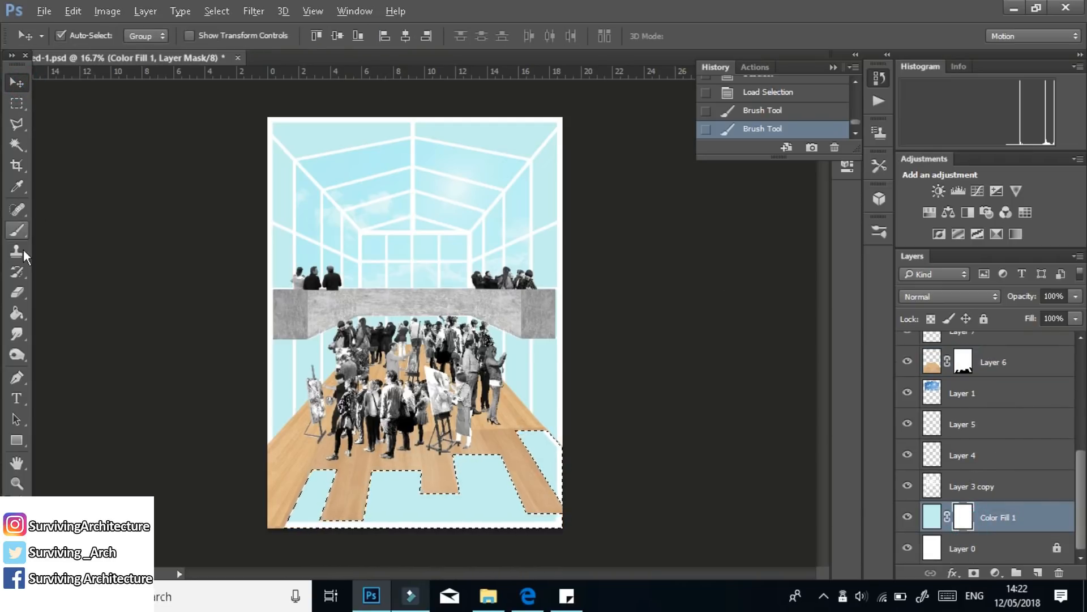
{"action": "left_click", "coordinate": [16, 230]}
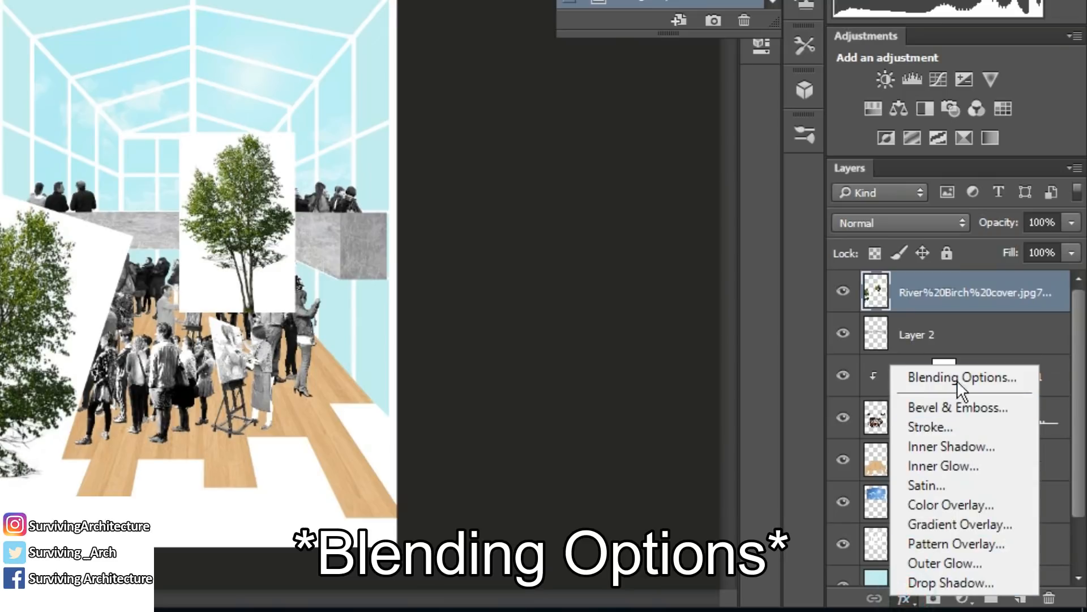
Drop the birch trees' white backgrounds with Blend If and move the tree layers
{"action": "left_click", "coordinate": [962, 377]}
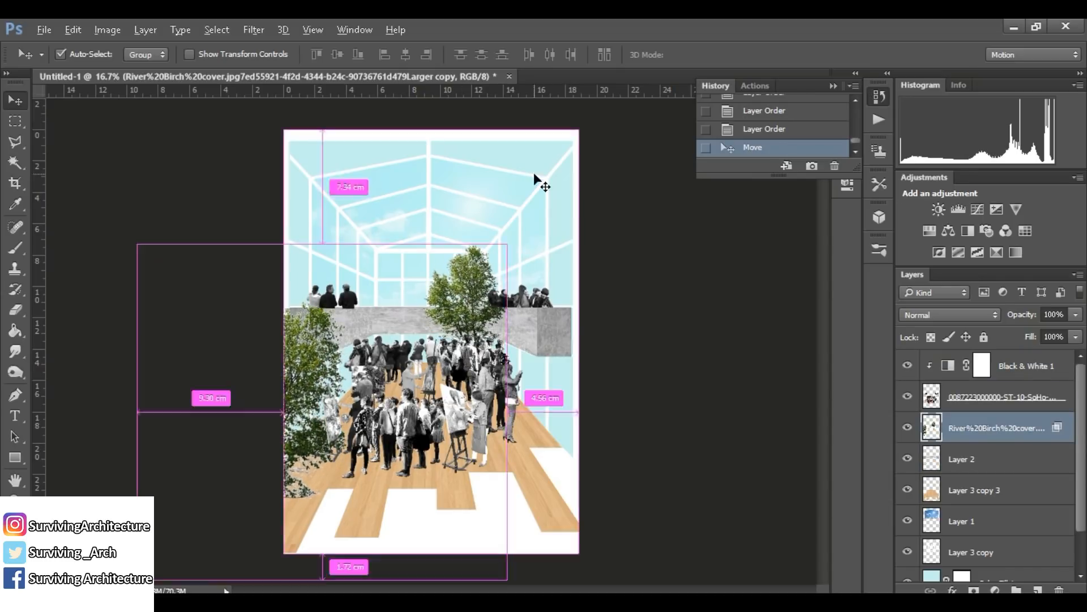
{"action": "left_click", "coordinate": [14, 121]}
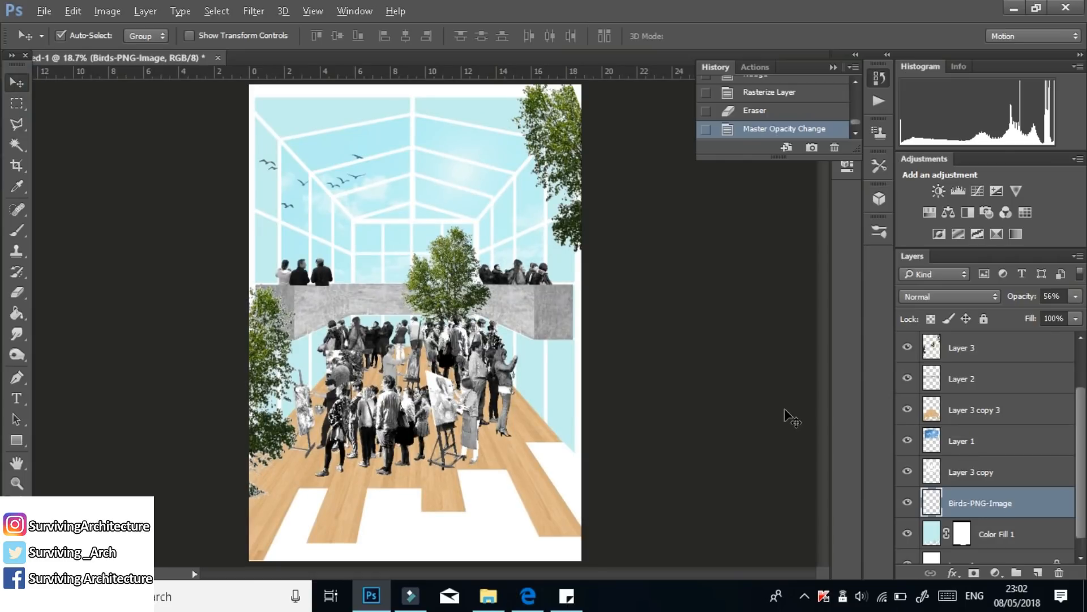
Switch to the Brush tool to paint inside the tree outline selection
{"action": "left_click", "coordinate": [16, 166]}
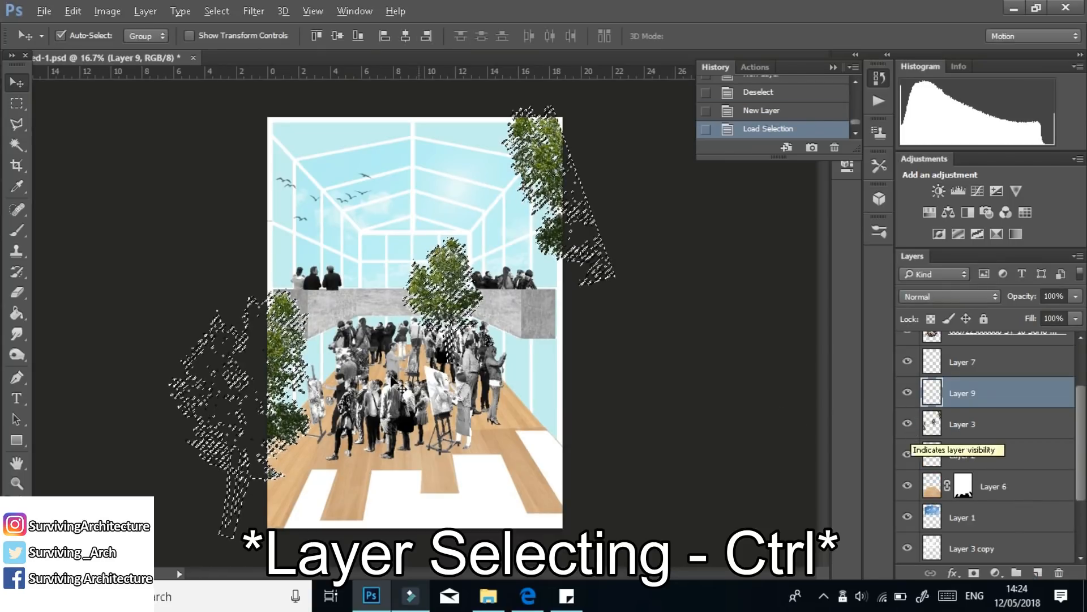
{"action": "left_click", "coordinate": [17, 231]}
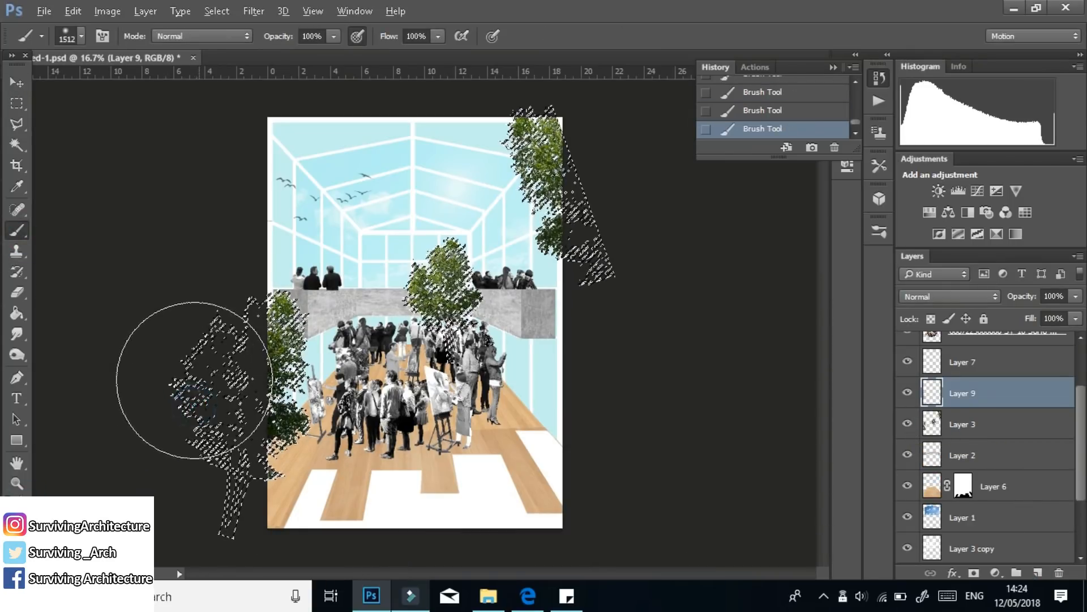